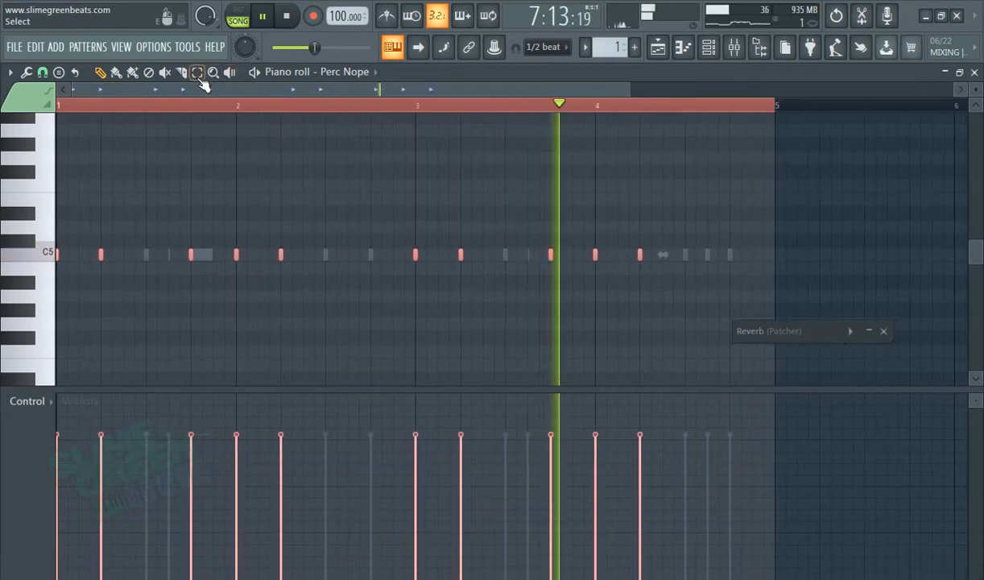
Step: Open the note randomizer on the Perc Nope percussion pattern, set to vary note levels
{"action": "left_click_drag", "start_coordinate": [91, 178], "coordinate": [576, 368]}
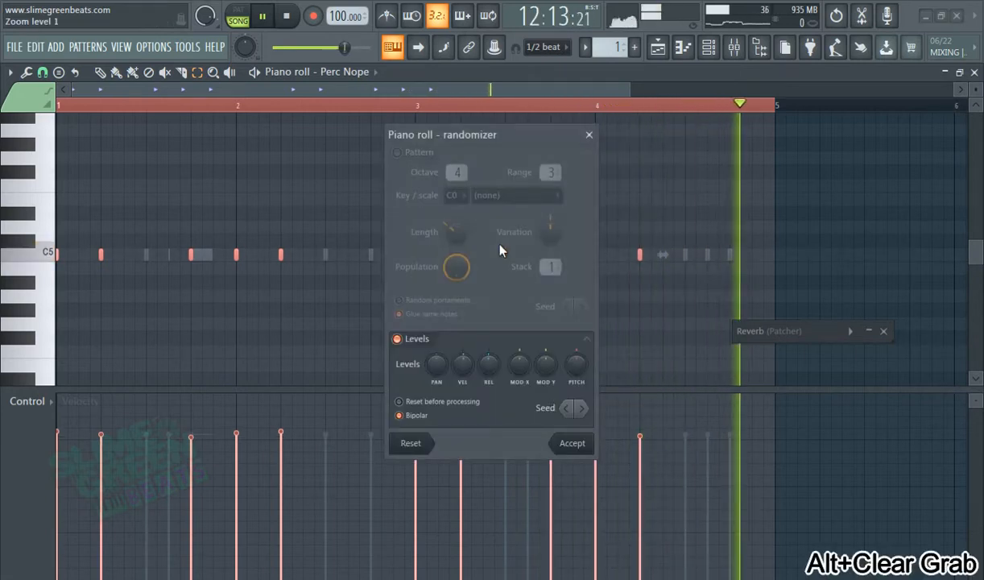
Step: Drag the randomizer window aside so the percussion notes stay visible
{"action": "left_click_drag", "start_coordinate": [442, 135], "coordinate": [645, 116]}
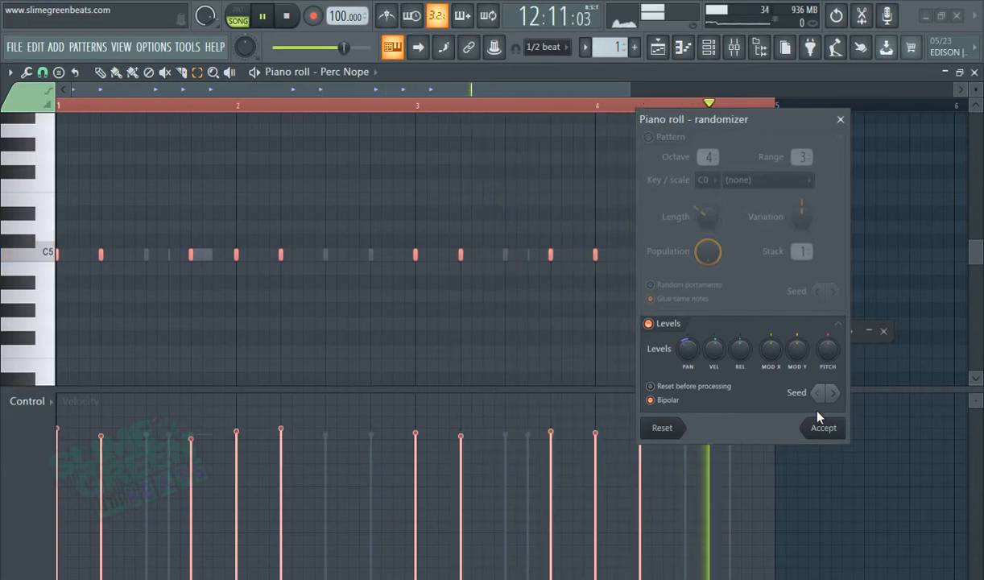
Step: Accept the randomized percussion, show the Playlist and start arrangement playback
{"action": "left_click", "coordinate": [823, 427]}
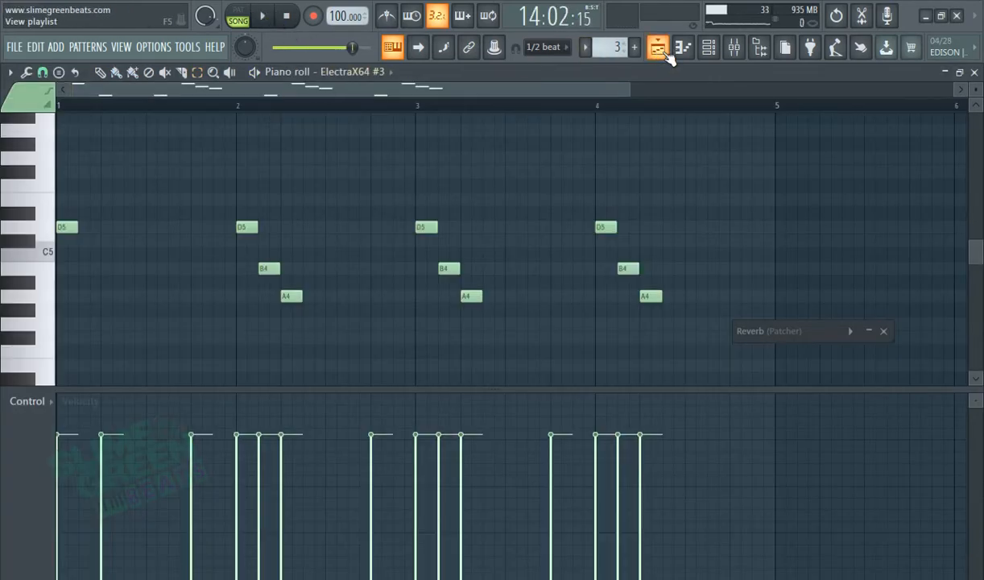
{"action": "left_click", "coordinate": [658, 47]}
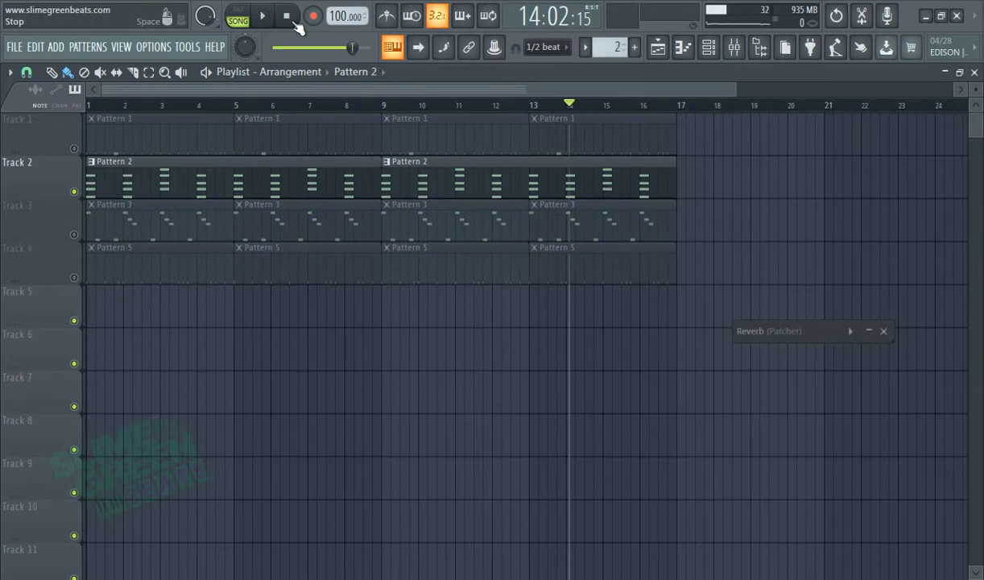
{"action": "left_click", "coordinate": [262, 15]}
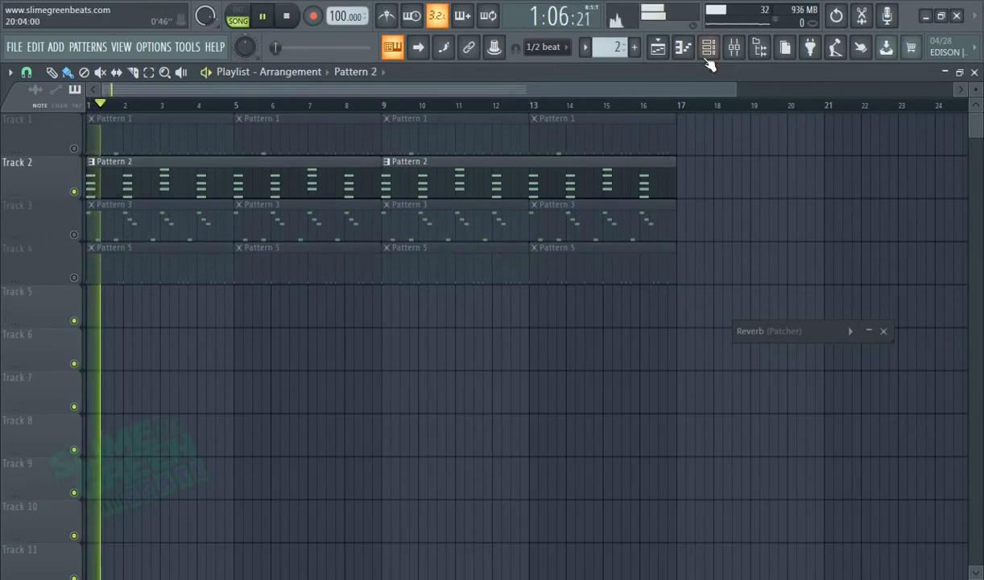
{"action": "left_click", "coordinate": [682, 47]}
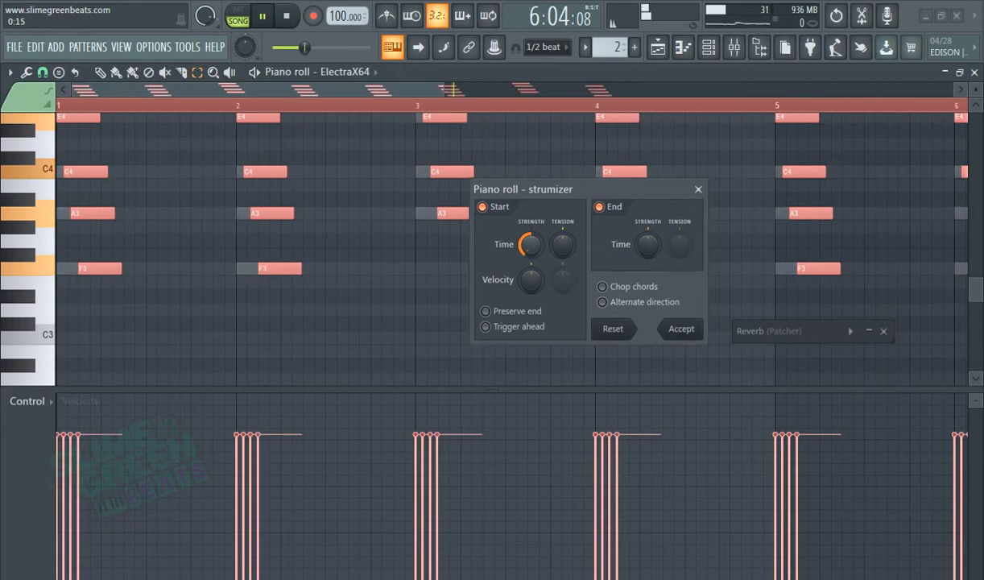
Step: Raise the Strumizer start-time strength to stagger the ElectraX64 chord notes further
{"action": "left_click_drag", "start_coordinate": [527, 245], "coordinate": [527, 266]}
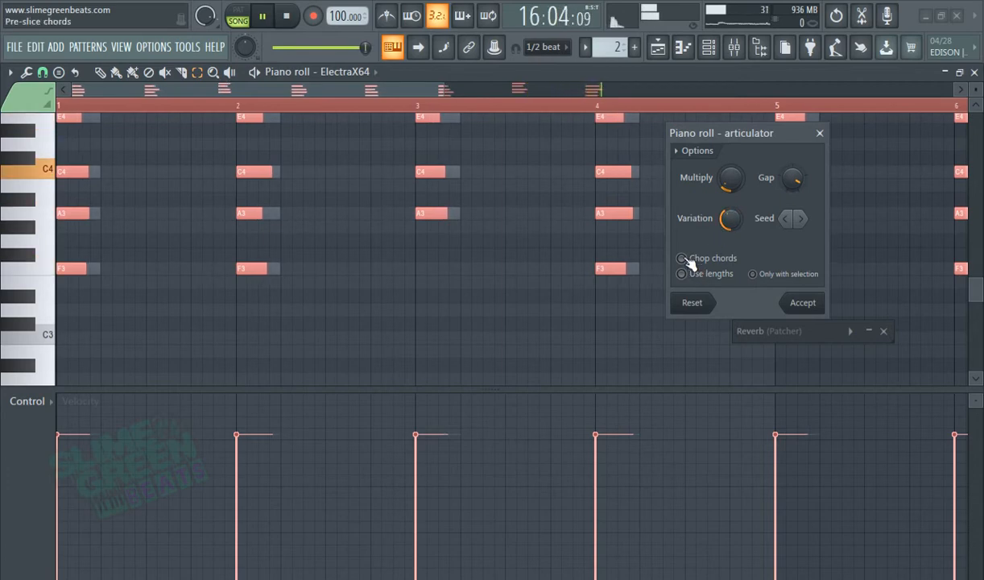
Step: Toggle Chop chords in the articulator, then close the articulator window
{"action": "left_click", "coordinate": [682, 258]}
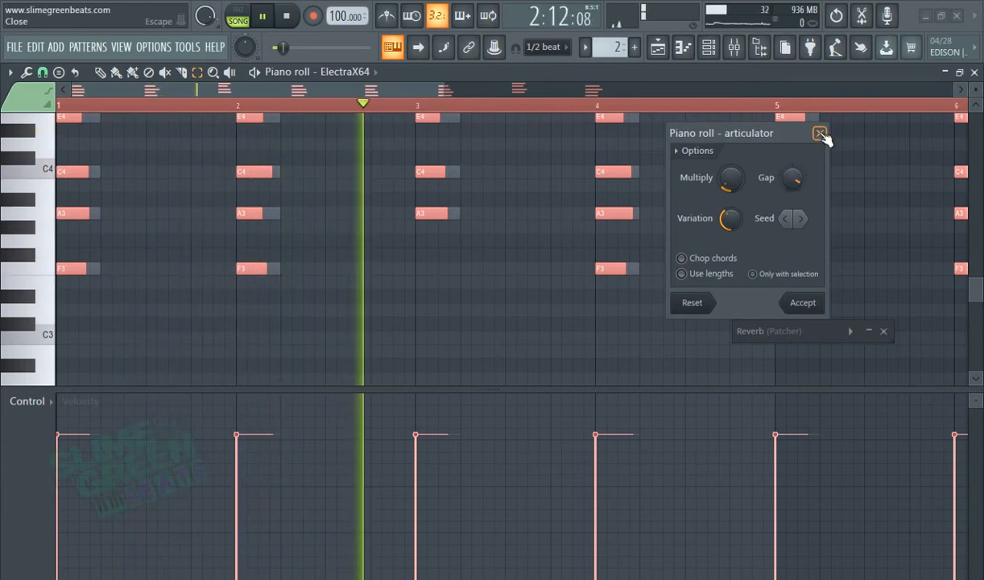
{"action": "left_click", "coordinate": [820, 133]}
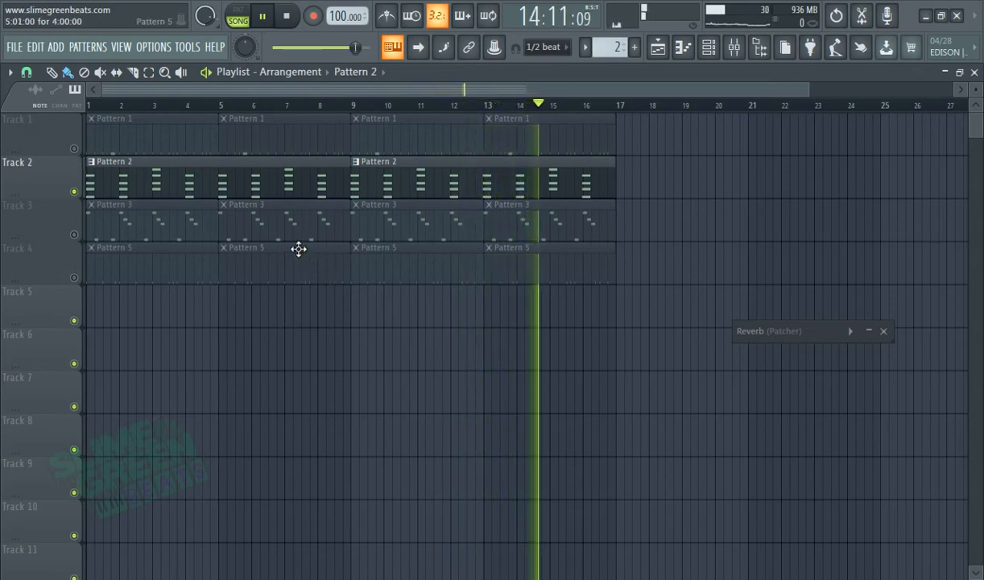
Step: Toggle playback of the song arrangement with the reworked percussion and chords
{"action": "left_click", "coordinate": [262, 16]}
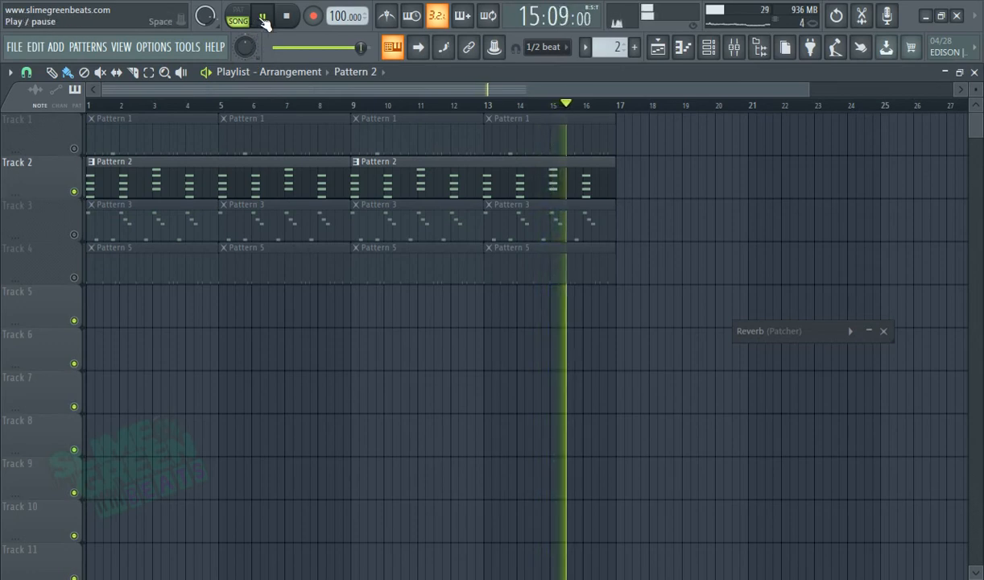